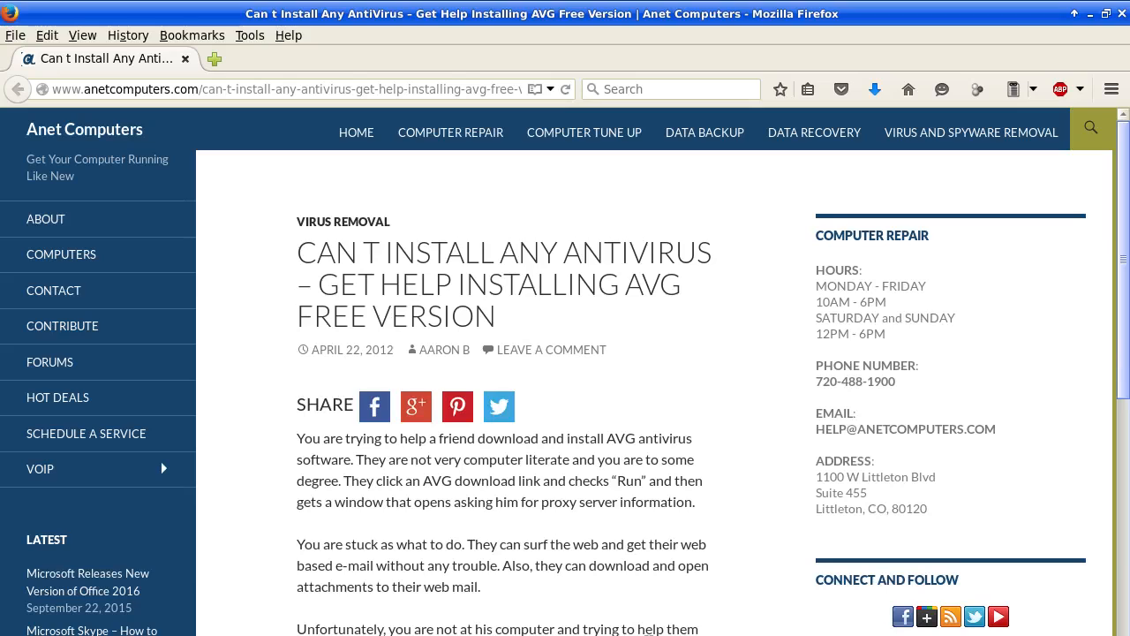
{"action": "mouse_move", "coordinate": [763, 617]}
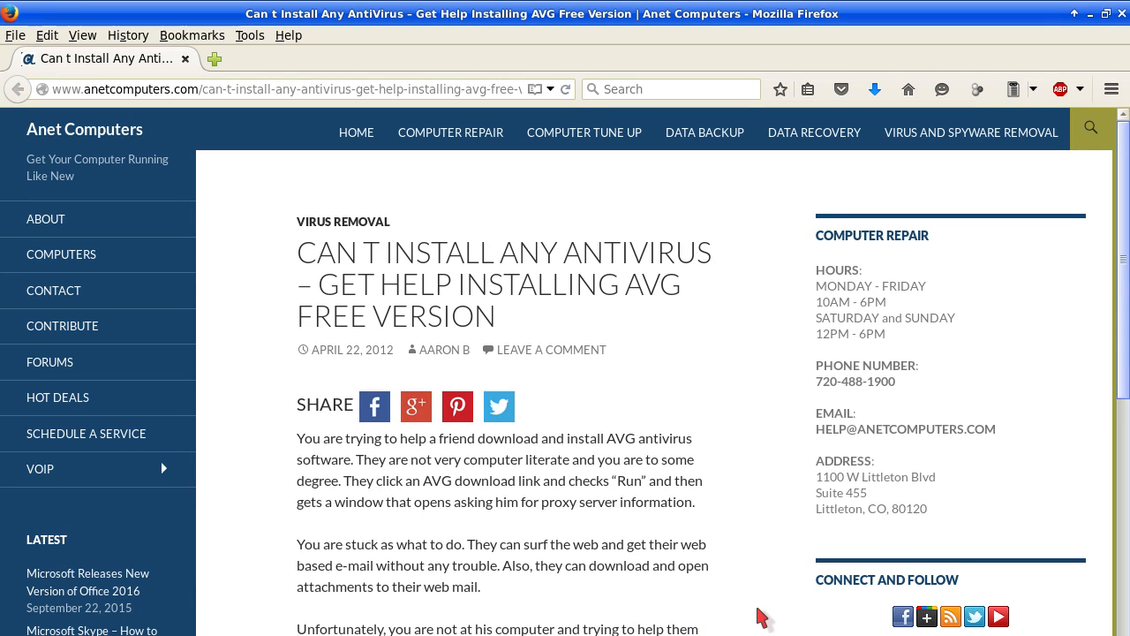
Start the AVG Free Anti-Virus download from the article link, opening AVG's thank-you page
{"action": "scroll", "scroll_direction": "down", "scroll_amount": 3}
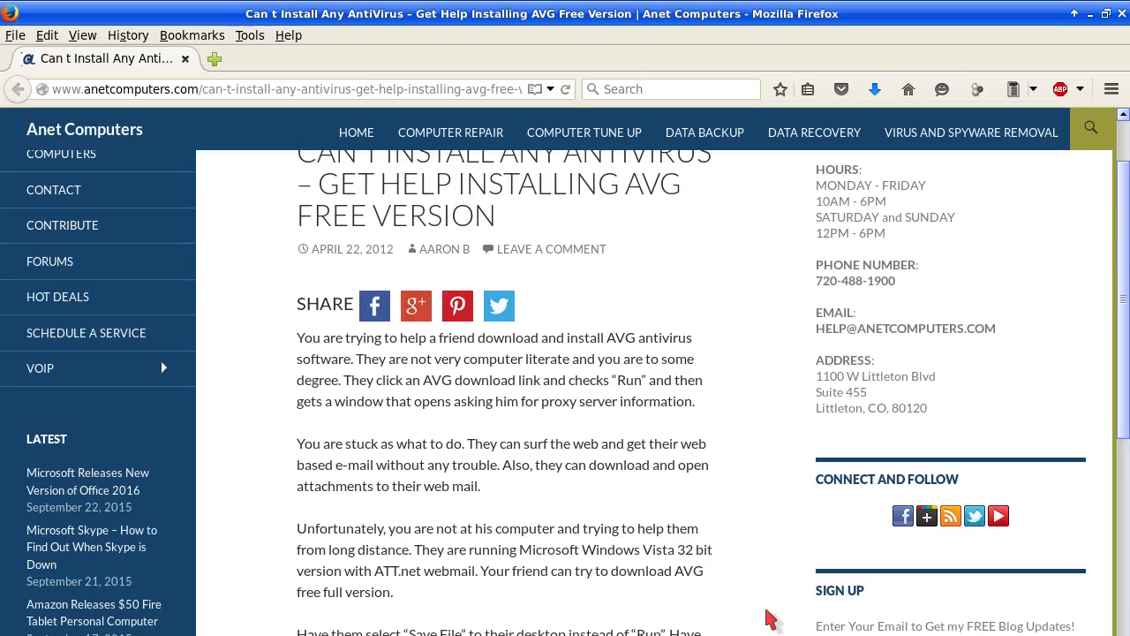
{"action": "scroll", "scroll_direction": "down", "scroll_amount": 3}
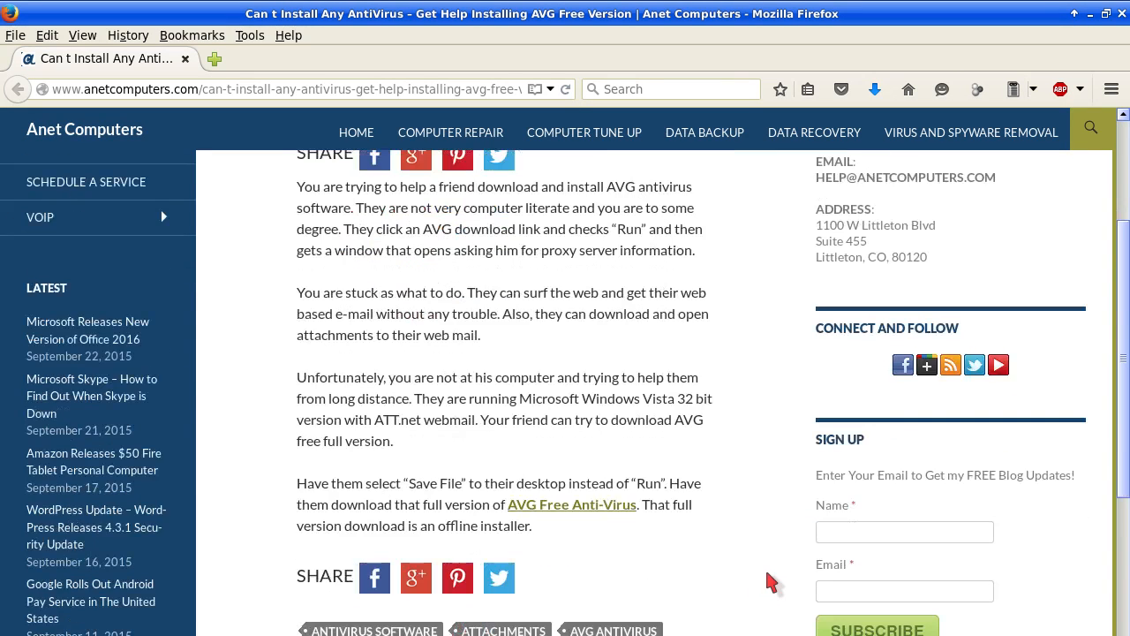
{"action": "scroll", "scroll_direction": "down", "scroll_amount": 3}
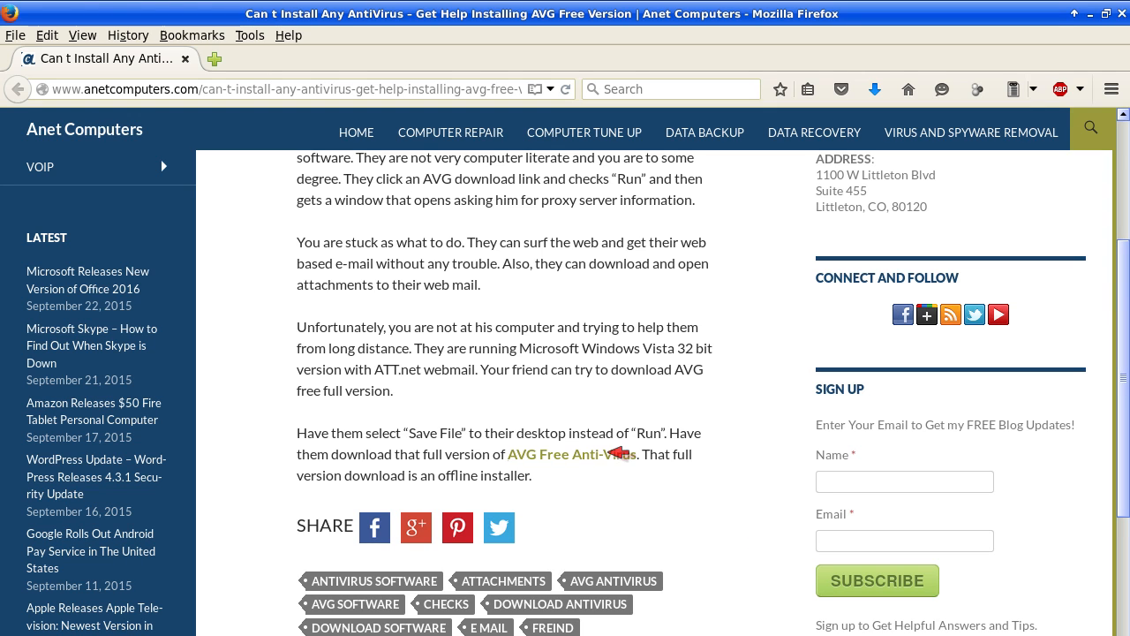
{"action": "left_click", "coordinate": [572, 454]}
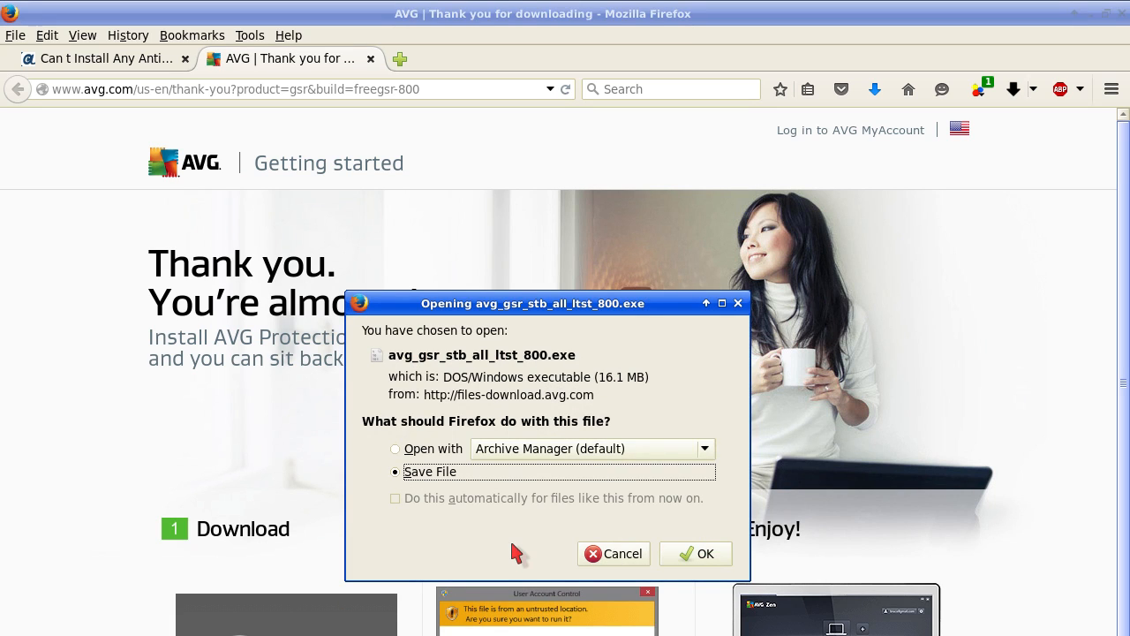
{"action": "mouse_move", "coordinate": [530, 537]}
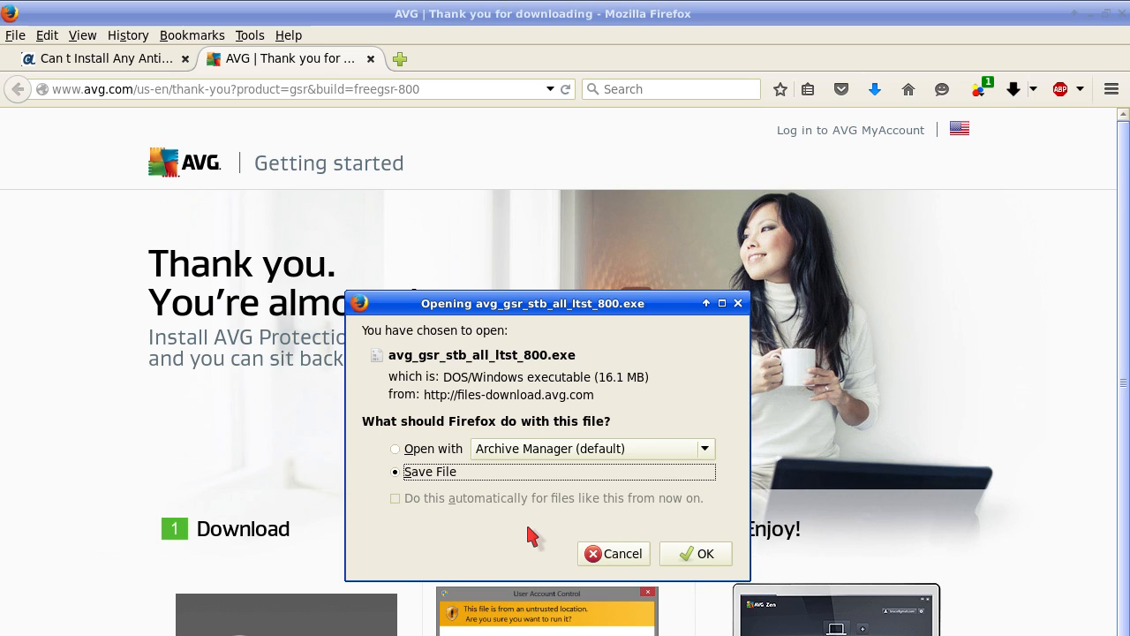
{"action": "mouse_move", "coordinate": [526, 537]}
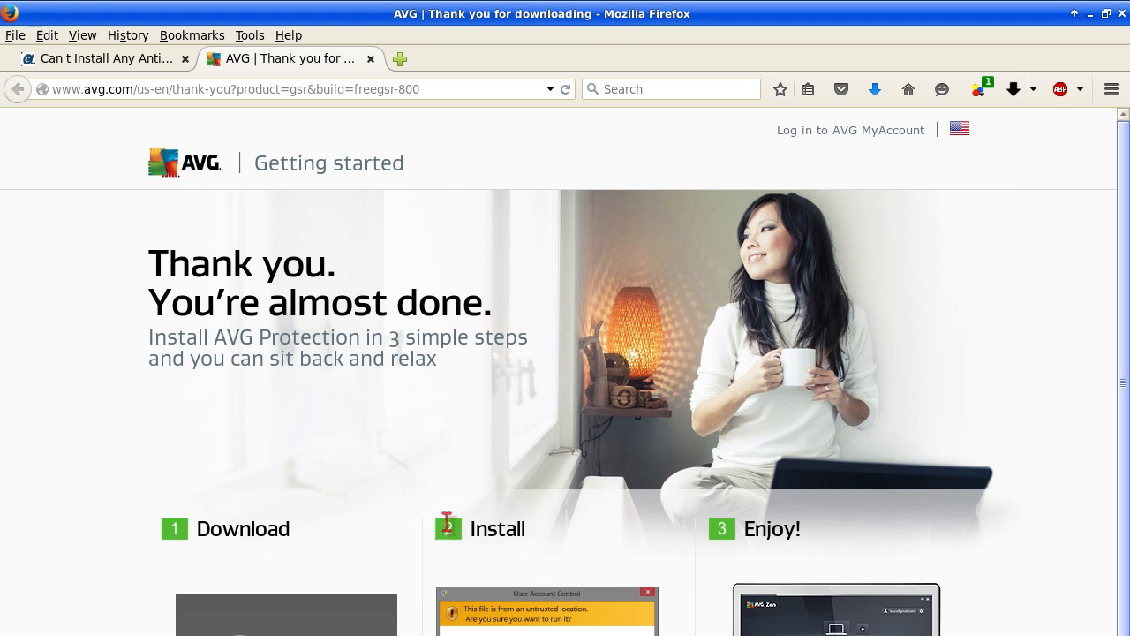
Return to the Anet Computers 'Can't Install Any AntiVirus' article, leaving the thank-you page open
{"action": "scroll", "scroll_direction": "down", "scroll_amount": 3}
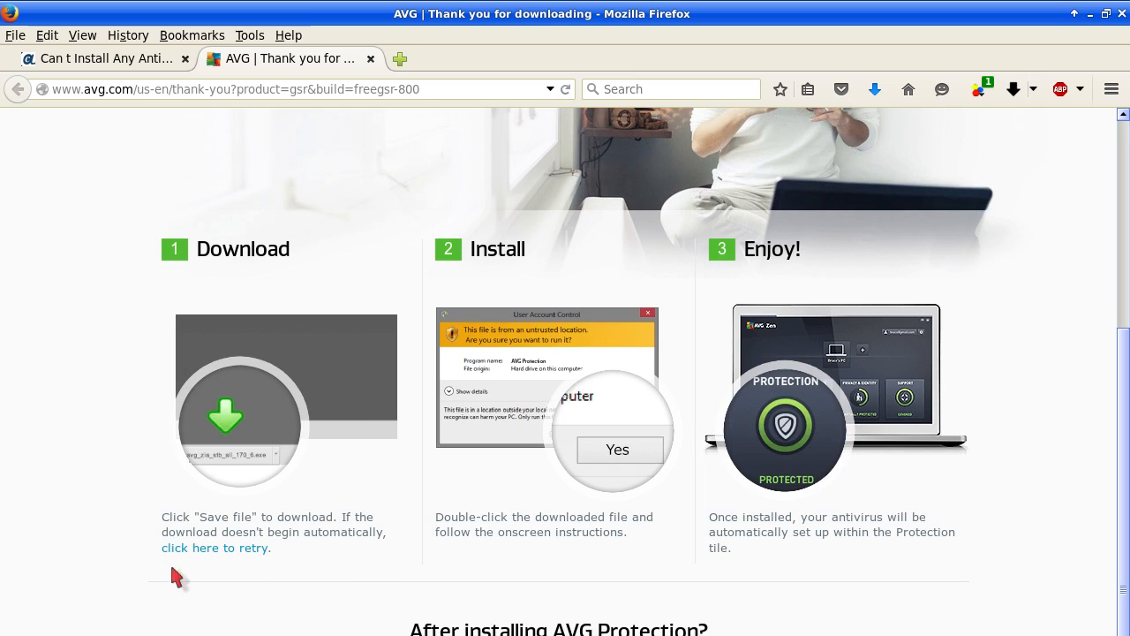
{"action": "mouse_move", "coordinate": [79, 477]}
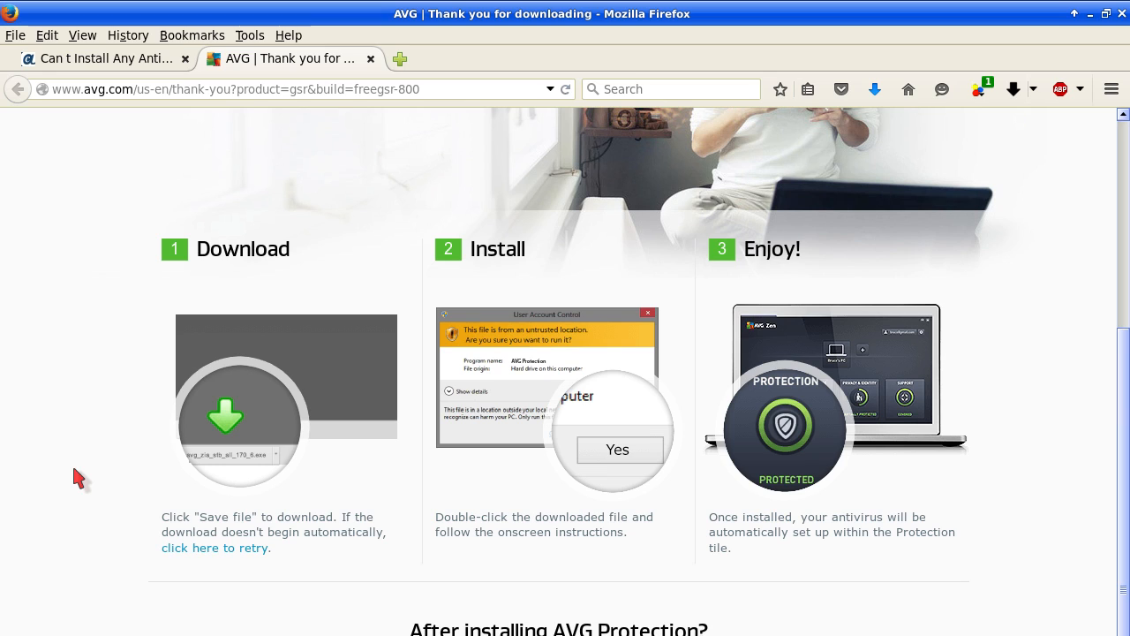
{"action": "mouse_move", "coordinate": [705, 488]}
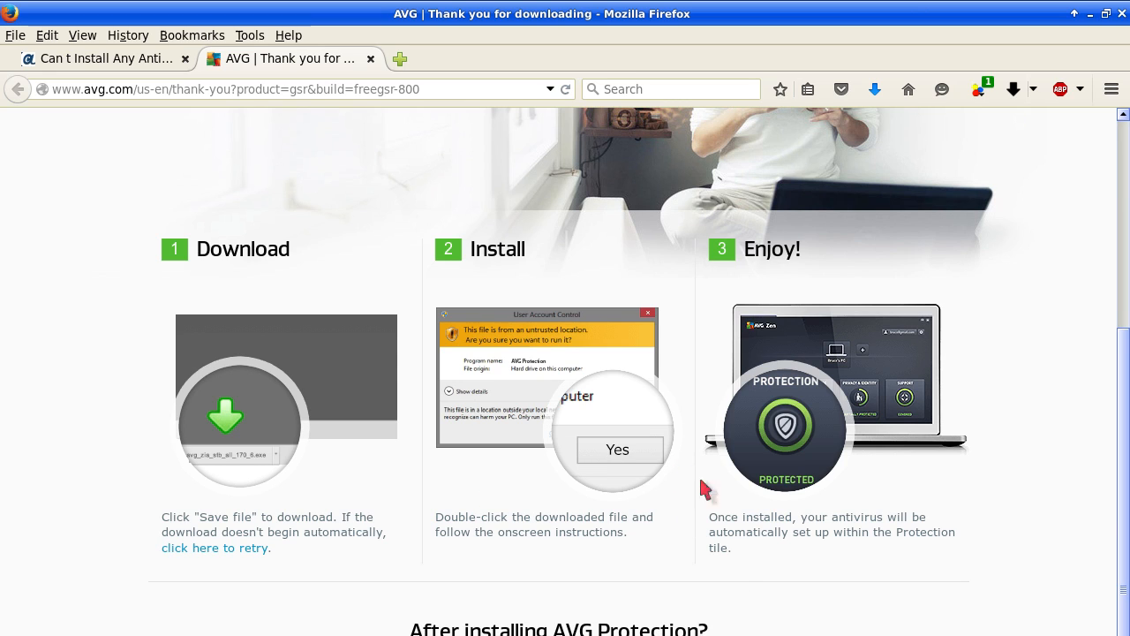
{"action": "mouse_move", "coordinate": [739, 592]}
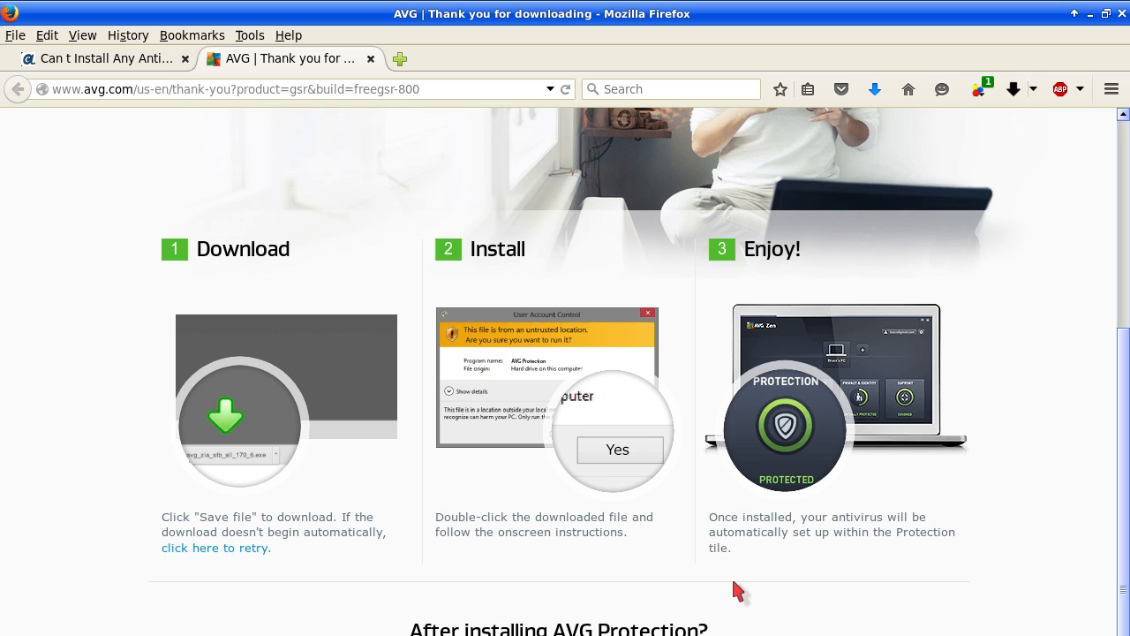
{"action": "mouse_move", "coordinate": [671, 569]}
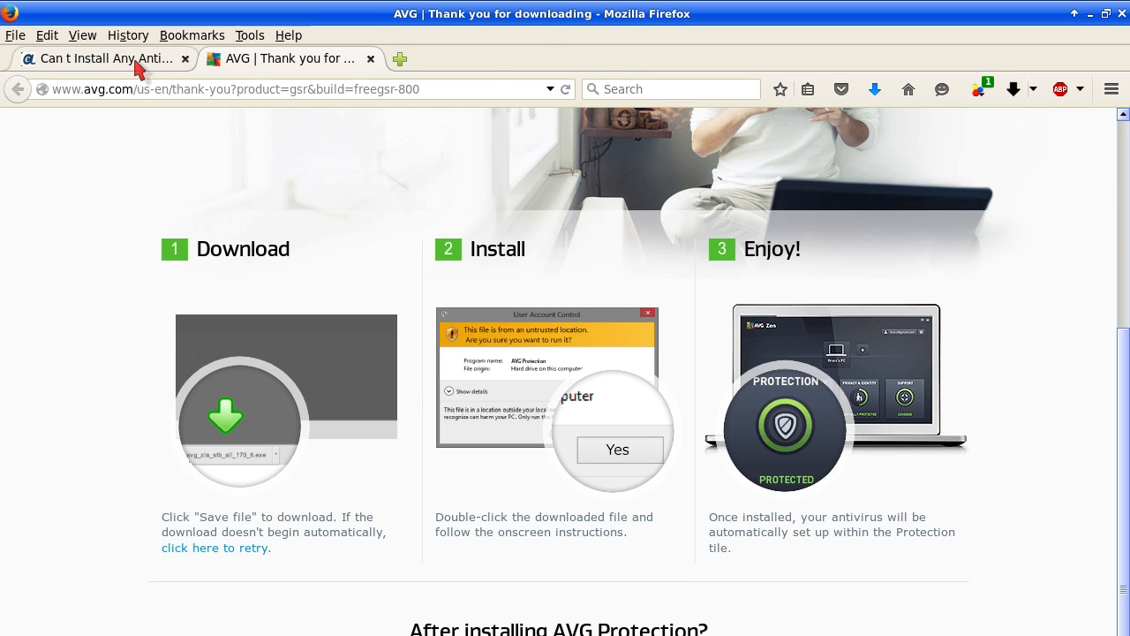
{"action": "left_click", "coordinate": [106, 57]}
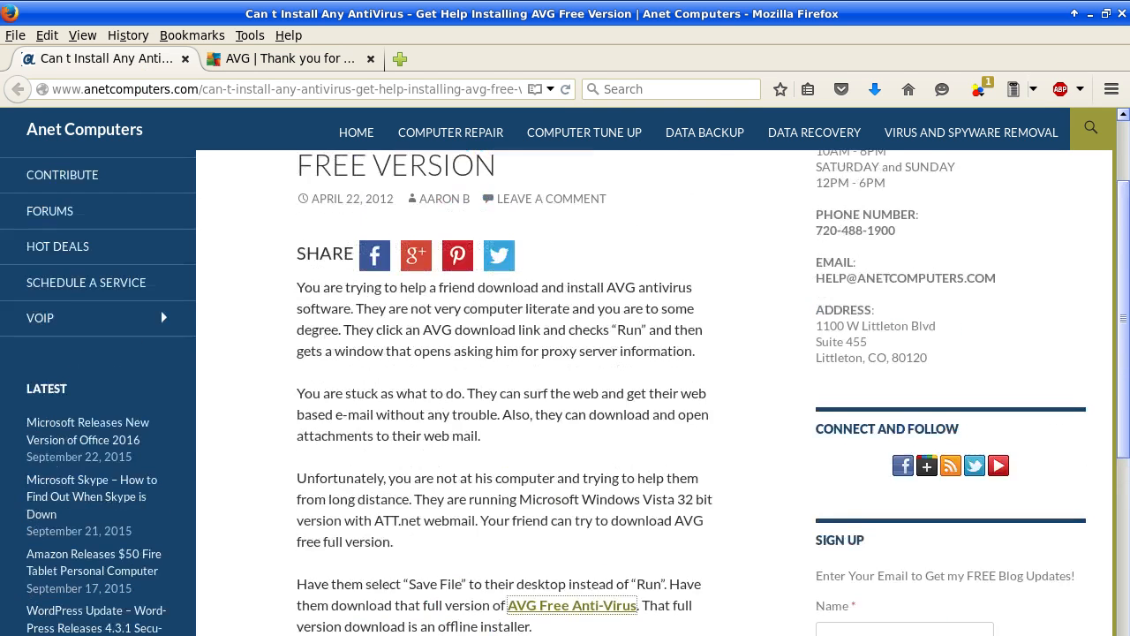